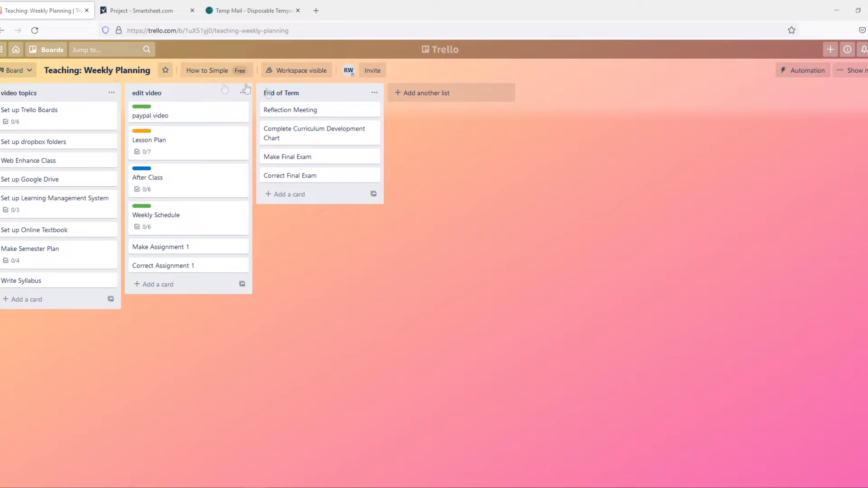
# Step: Flip between the Smartsheet project sheet and the Trello weekly planning board to compare them
pyautogui.click(142, 10)
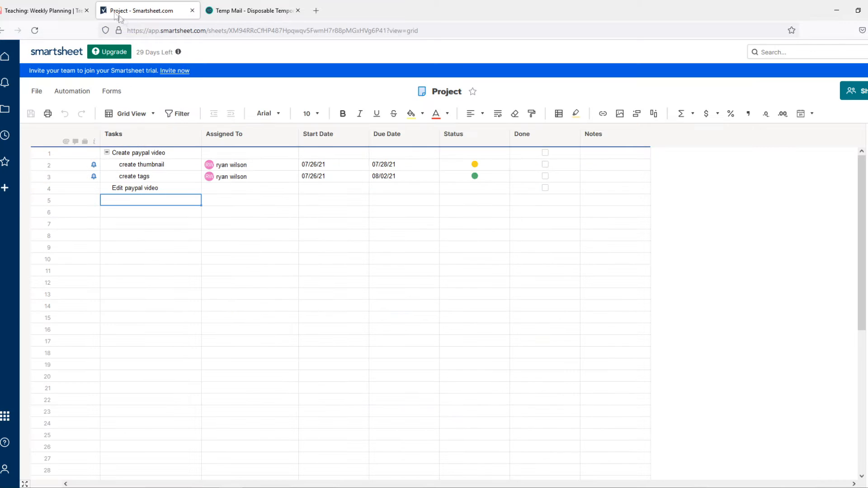
pyautogui.click(45, 10)
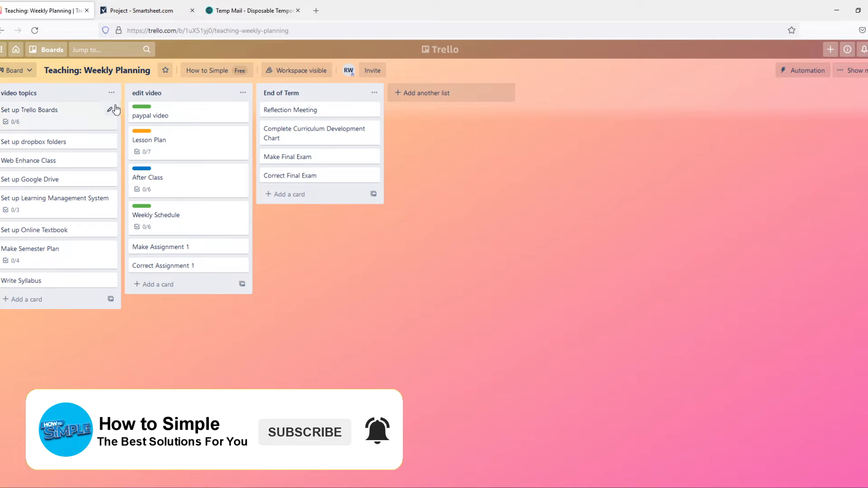
pyautogui.click(144, 11)
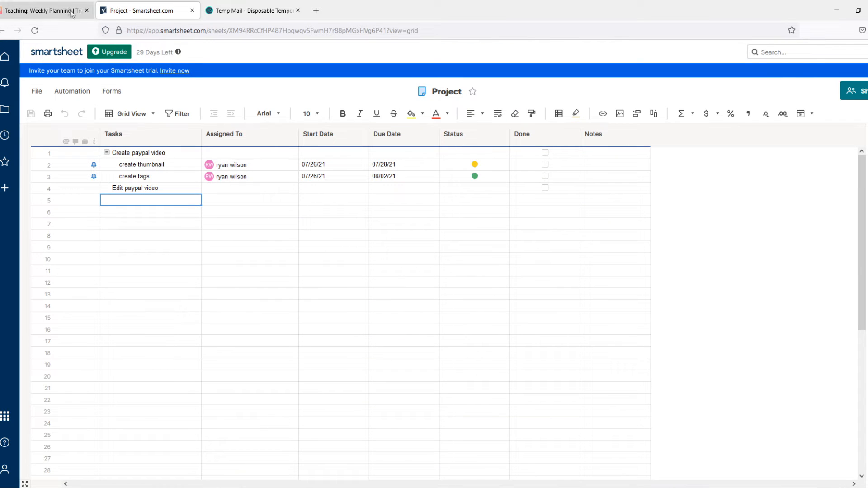
pyautogui.click(43, 10)
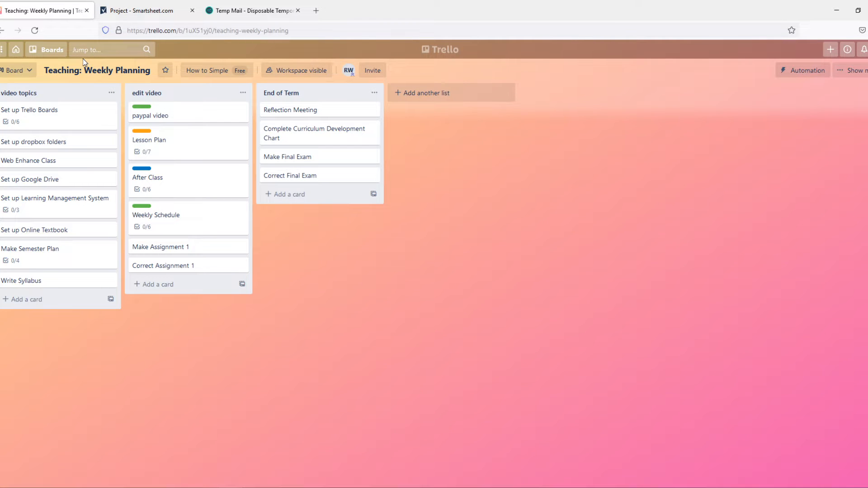
pyautogui.moveTo(148, 167)
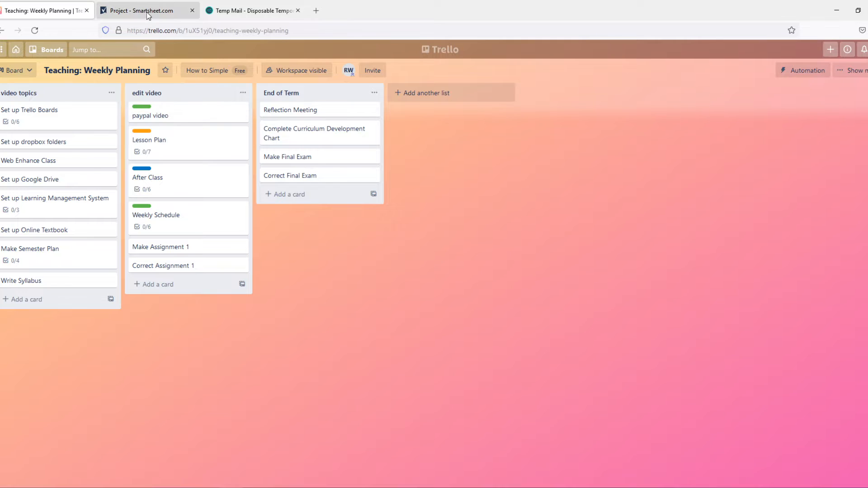
pyautogui.click(144, 11)
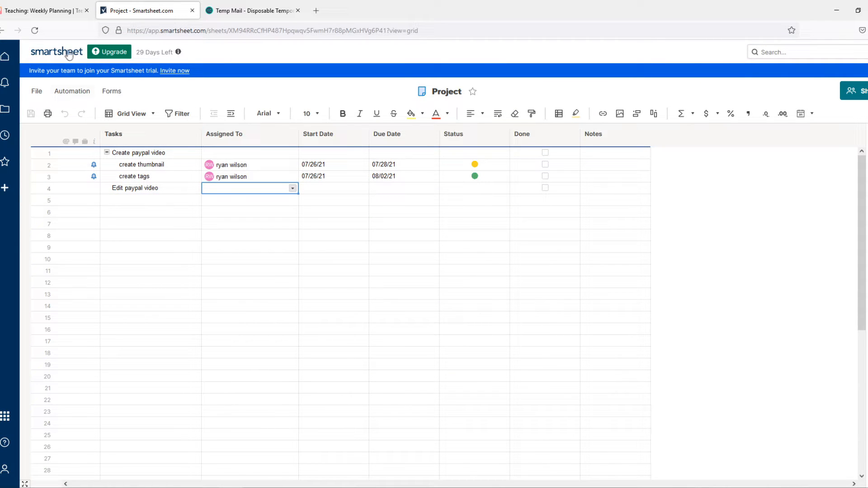
pyautogui.click(44, 10)
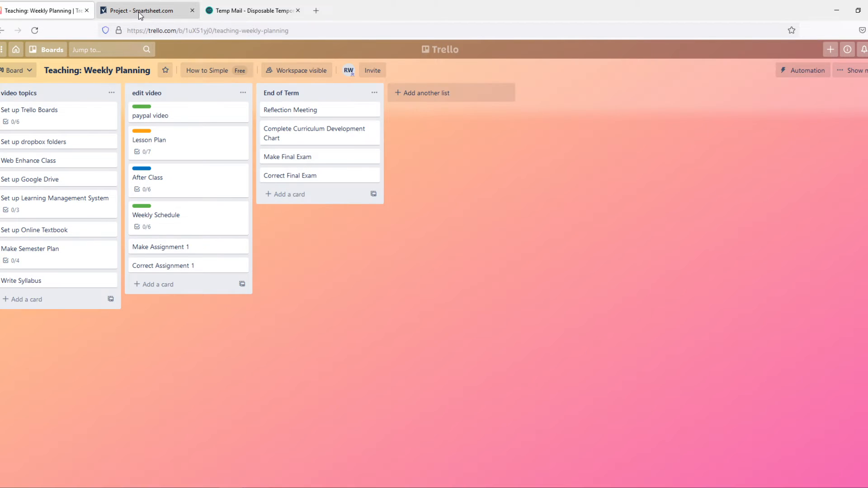
pyautogui.click(148, 10)
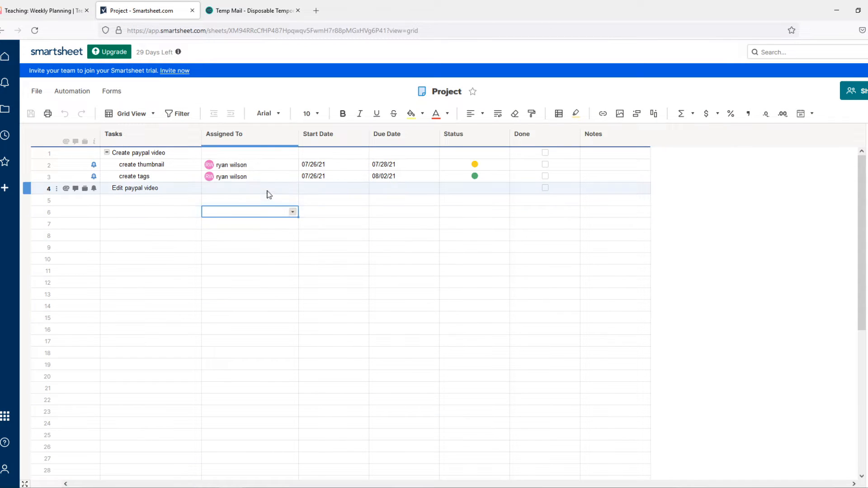
pyautogui.click(249, 188)
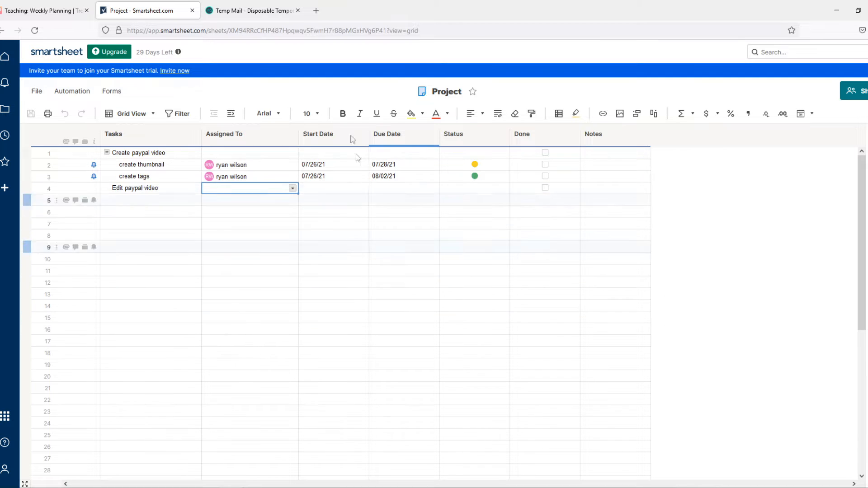
pyautogui.click(45, 10)
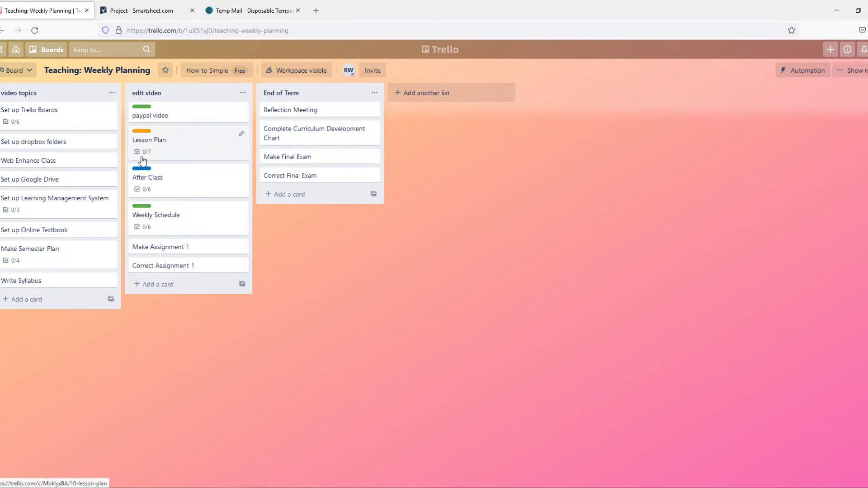
pyautogui.moveTo(139, 152)
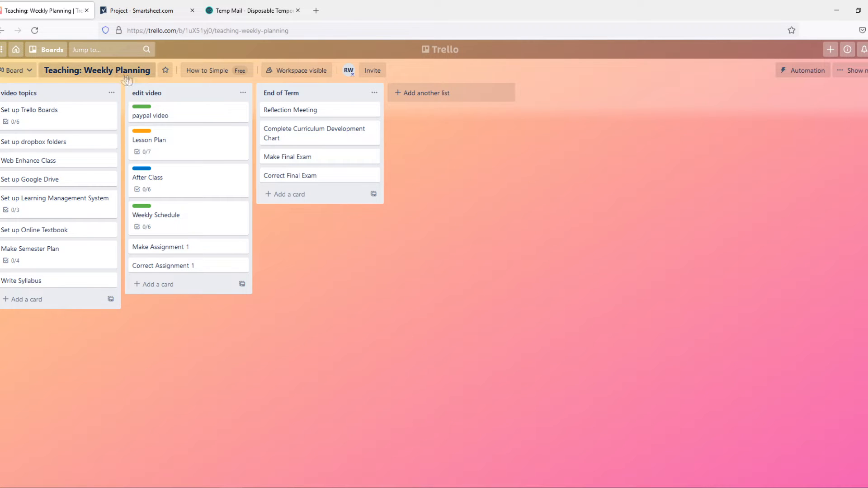
pyautogui.moveTo(66, 252)
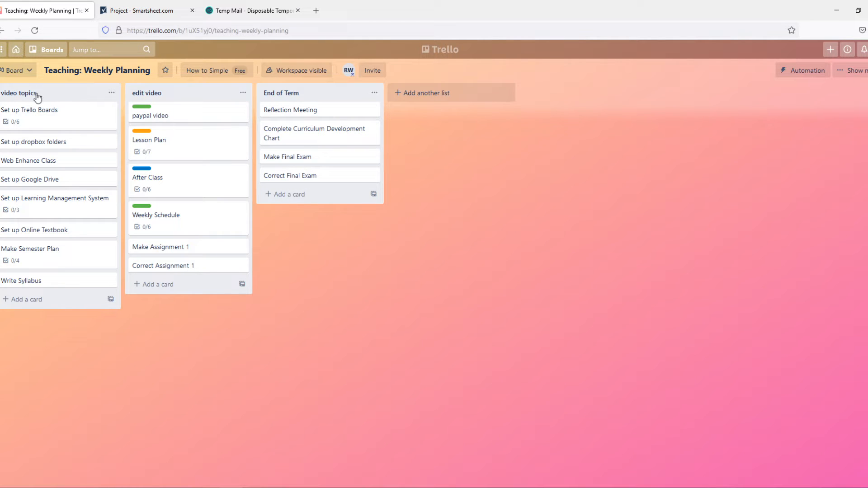
pyautogui.moveTo(189, 94)
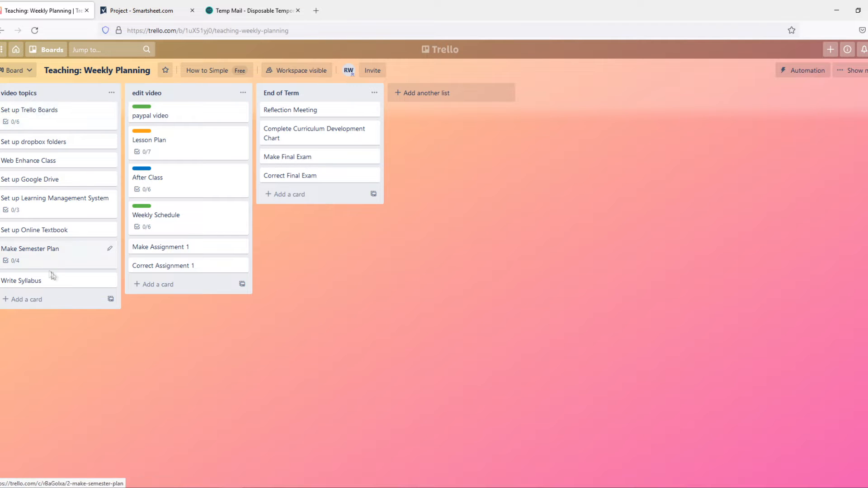
pyautogui.moveTo(10, 98)
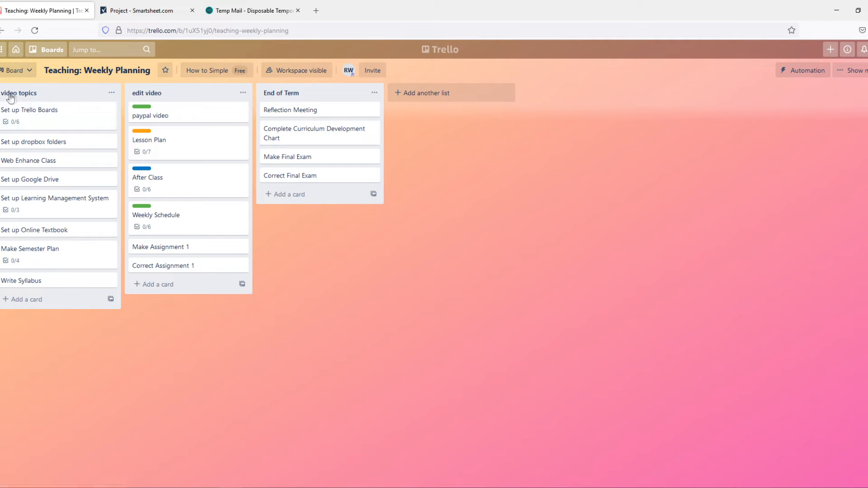
pyautogui.moveTo(58, 294)
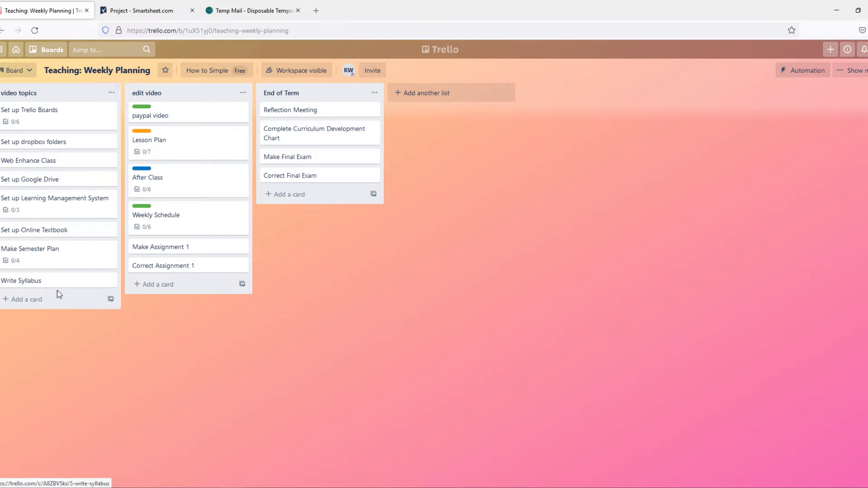
# Step: Add a 'paypal video' card at the top of the video topics list
pyautogui.write('paypal video')
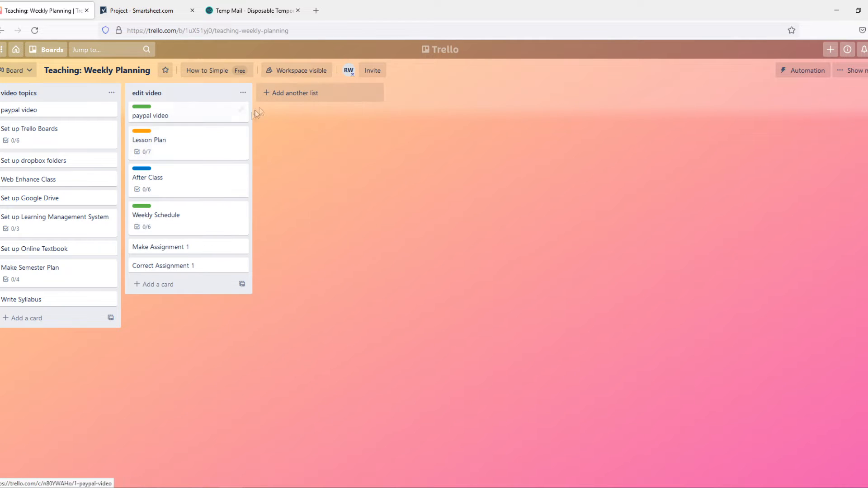
# Step: Add a new 'create video' list beside edit video
pyautogui.click(295, 93)
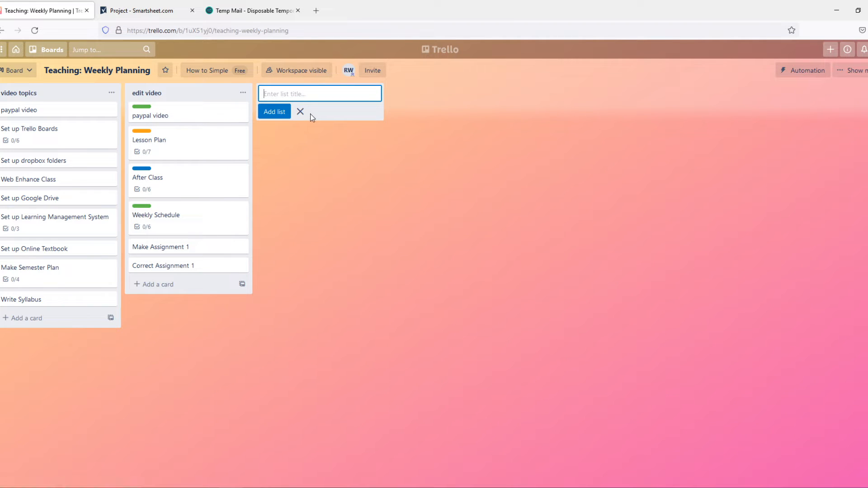
pyautogui.write('create vid')
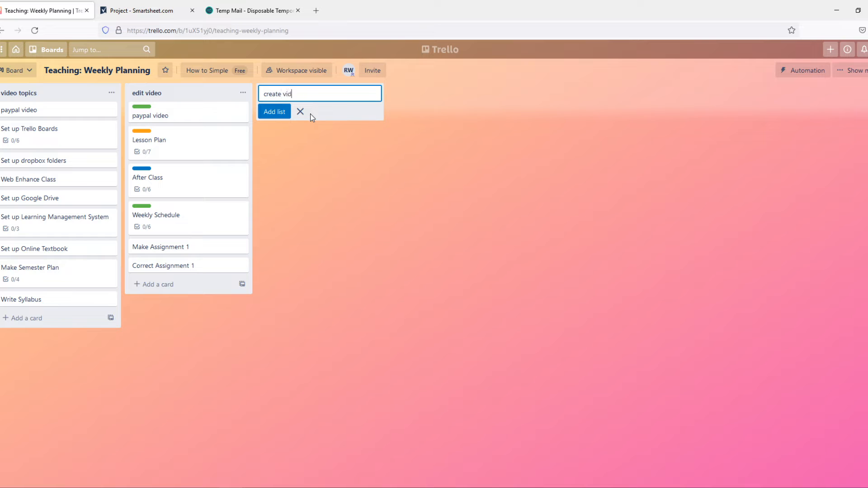
pyautogui.click(274, 111)
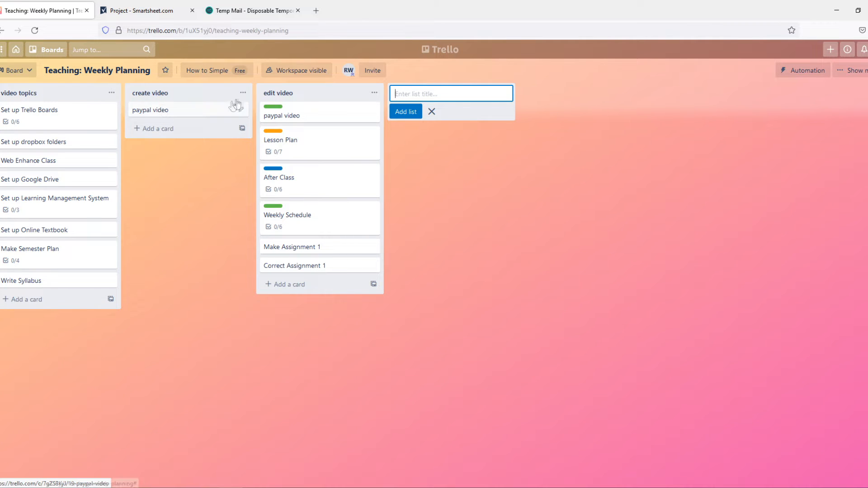
# Step: Label the paypal video card in edit video with green and blue, then start another list
pyautogui.click(236, 106)
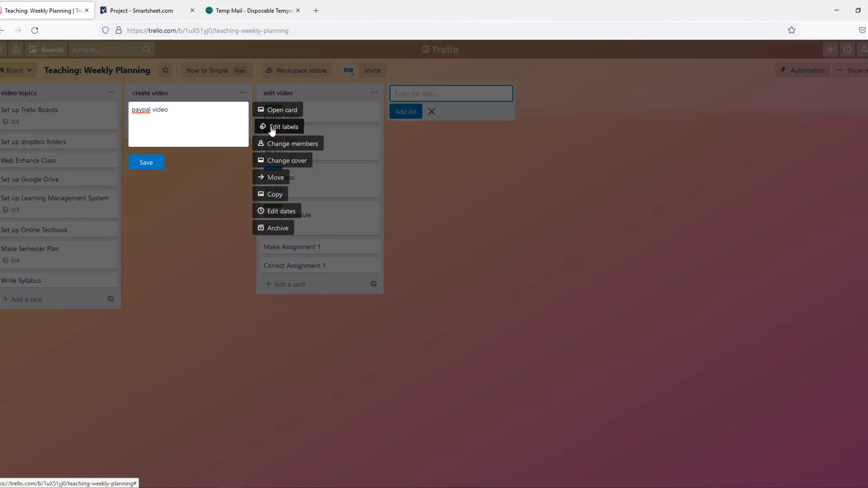
pyautogui.click(146, 162)
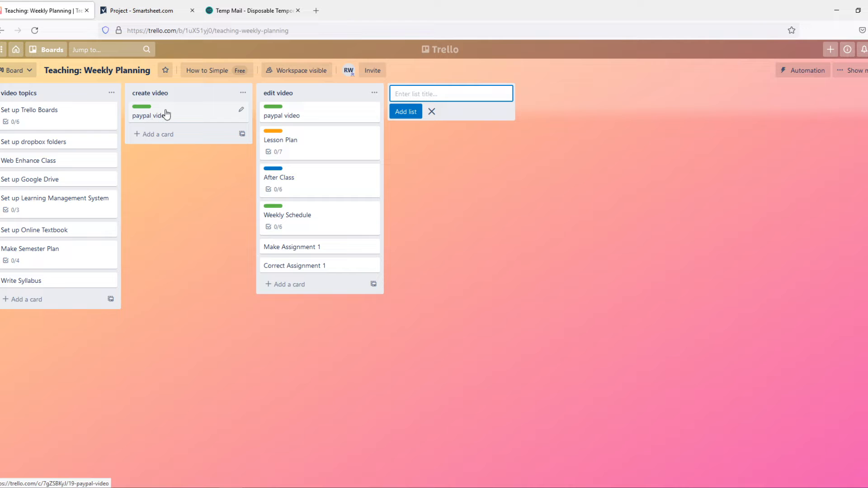
pyautogui.click(431, 111)
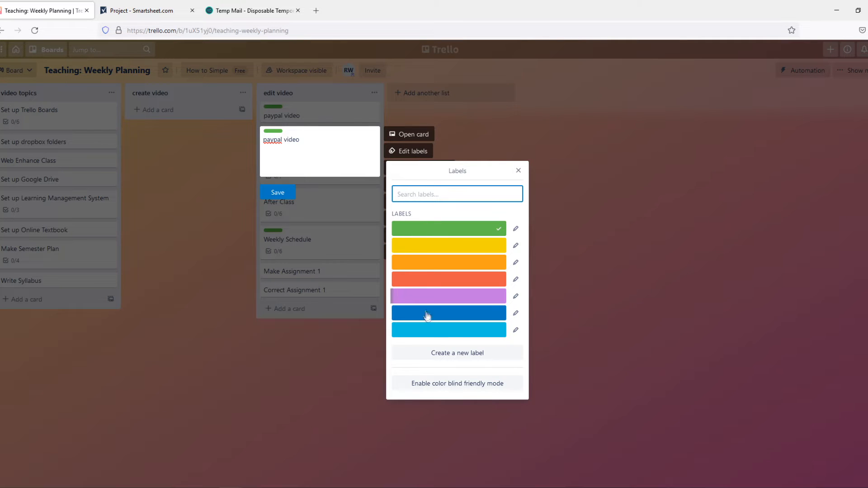
pyautogui.click(449, 312)
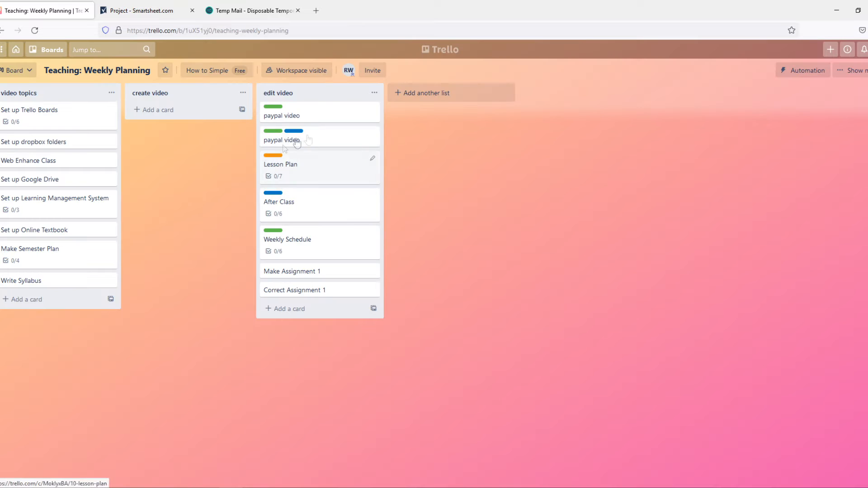
pyautogui.click(426, 92)
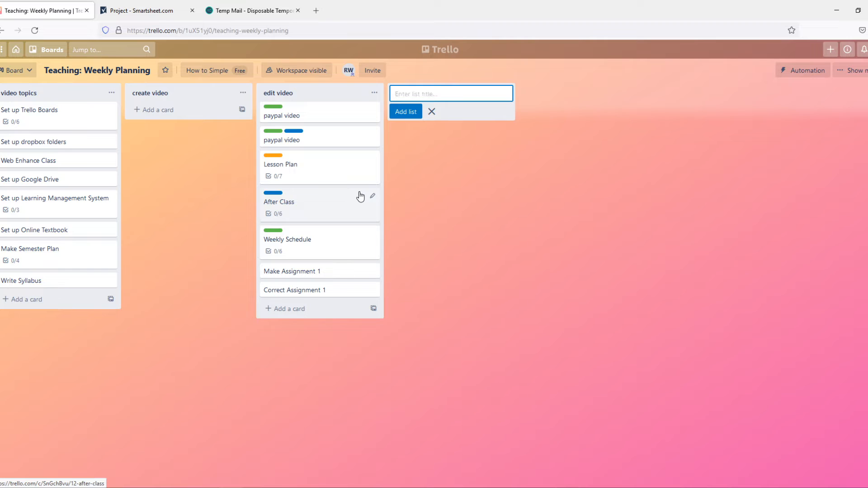
# Step: Enter 'ready to upload' as the new list title
pyautogui.write('ready to')
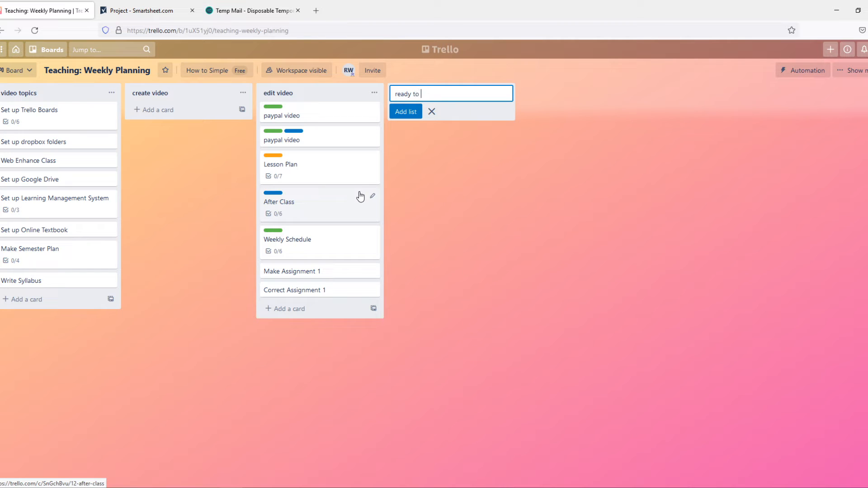
pyautogui.write('ulpa')
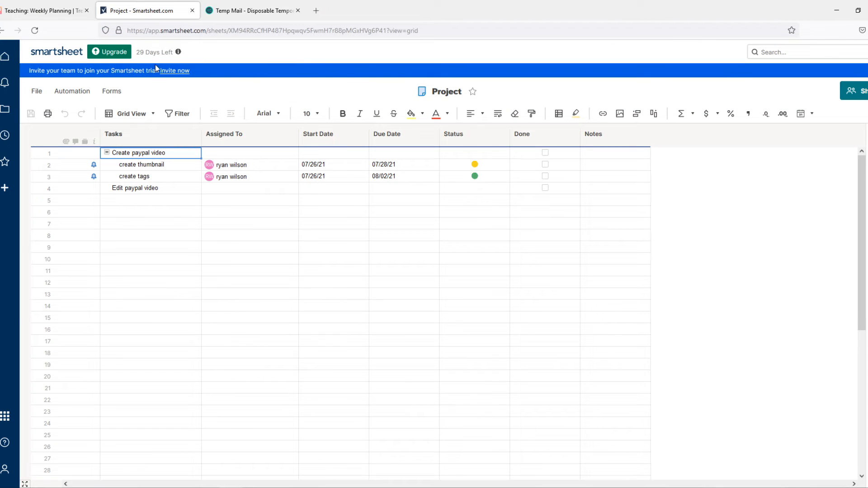
pyautogui.click(45, 10)
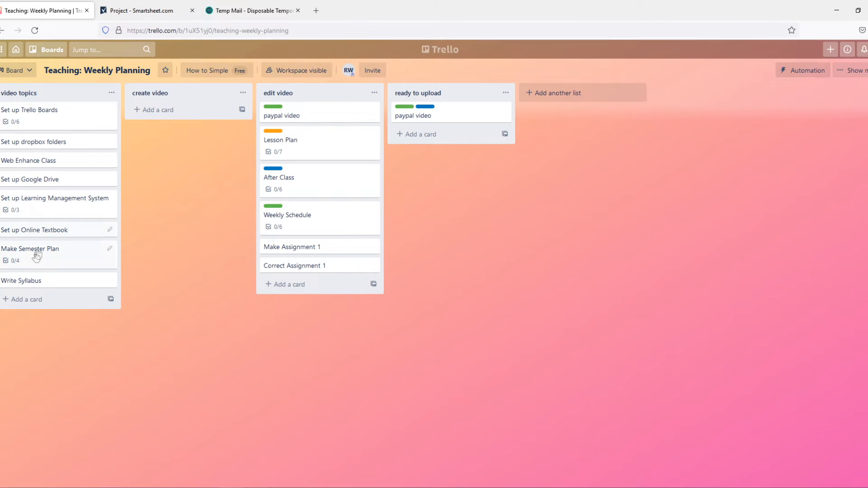
pyautogui.click(53, 49)
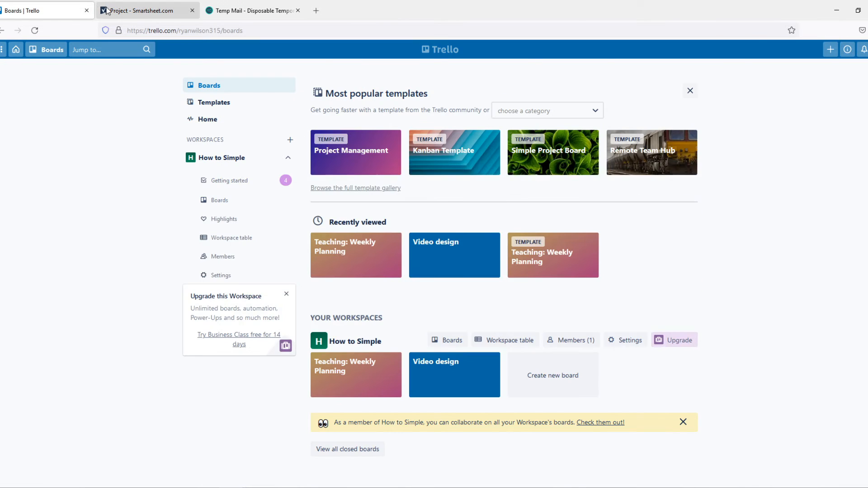
pyautogui.click(146, 9)
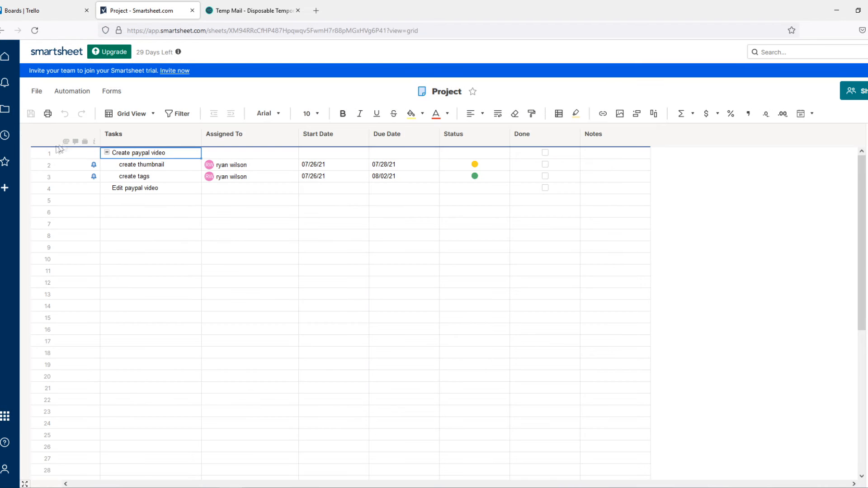
pyautogui.click(114, 134)
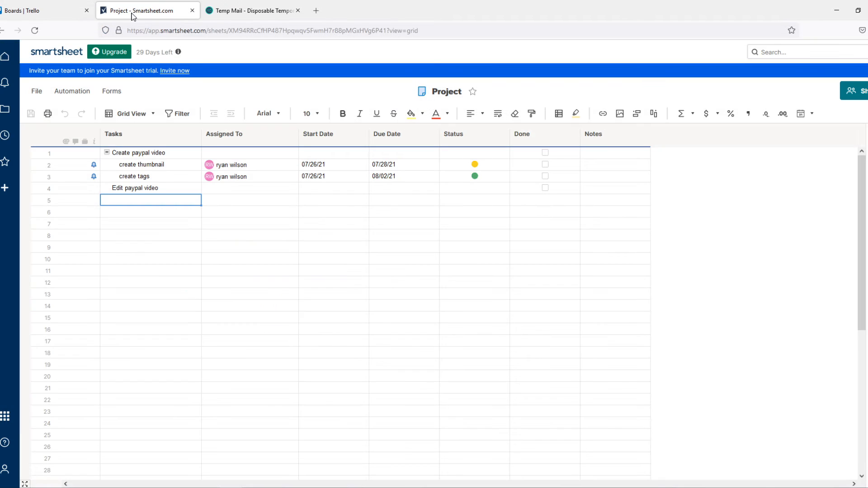
pyautogui.moveTo(148, 10)
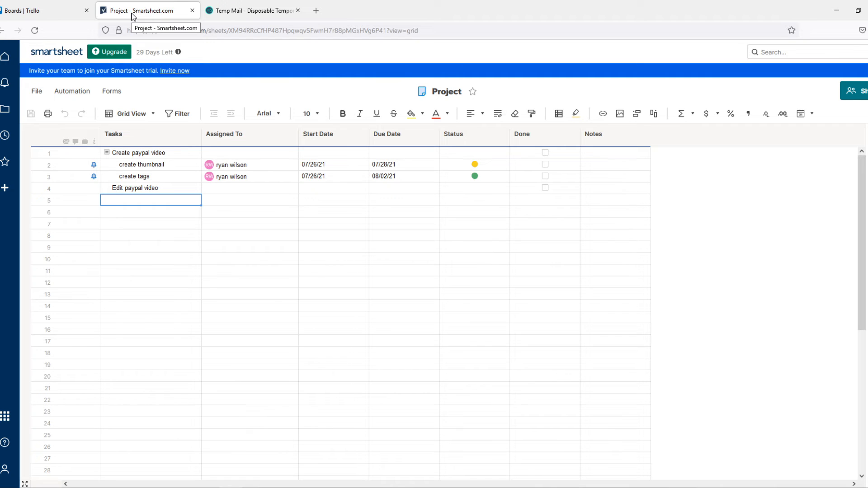
pyautogui.moveTo(83, 10)
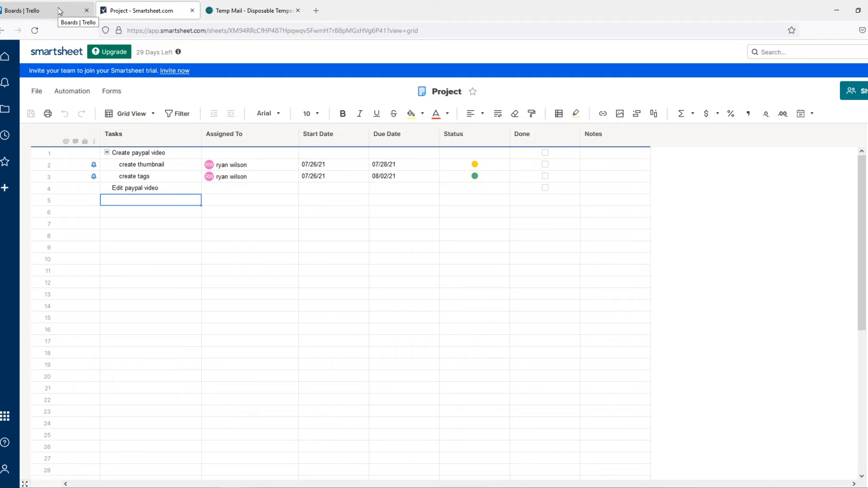
pyautogui.click(39, 10)
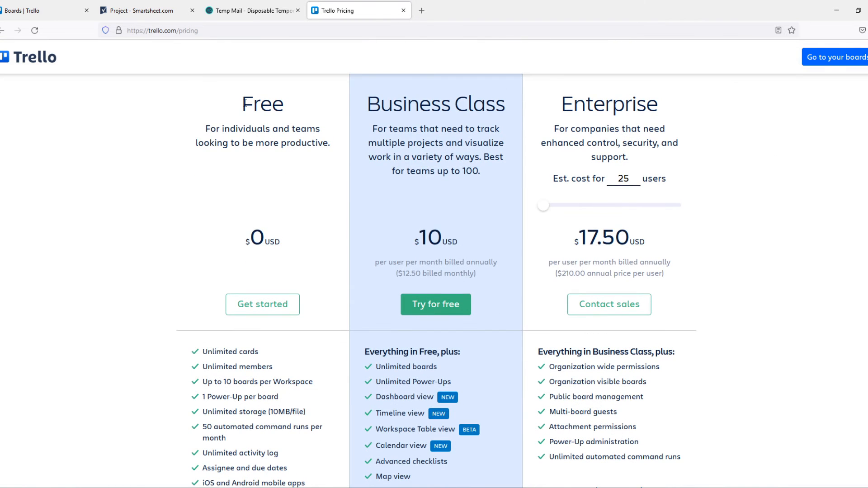
pyautogui.moveTo(171, 259)
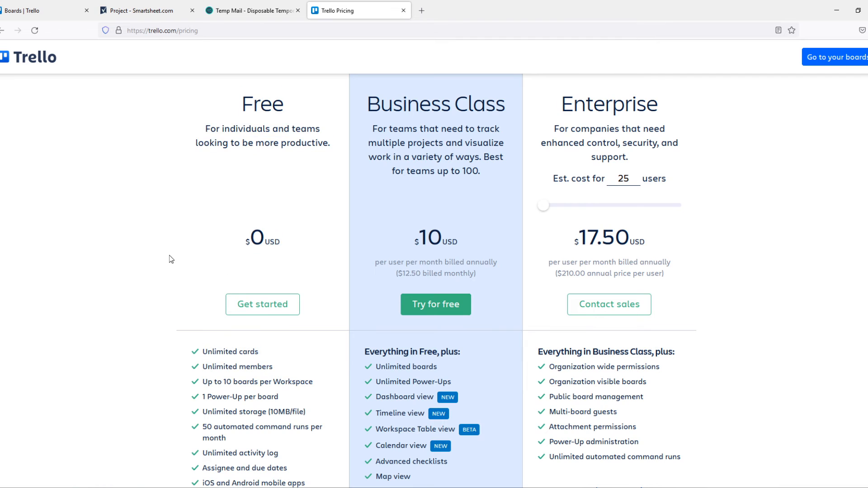
# Step: Scroll through the Free, Business Class and Enterprise plan comparison on trello.com/pricing
pyautogui.scroll(-3)
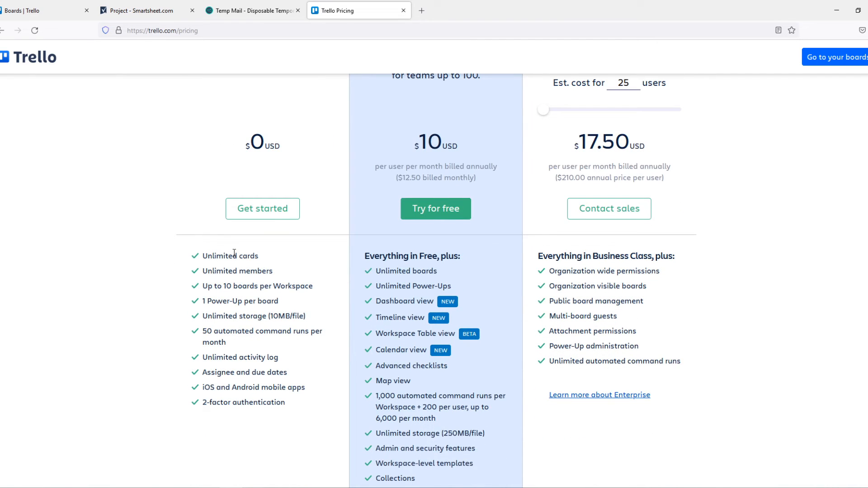
pyautogui.moveTo(174, 207)
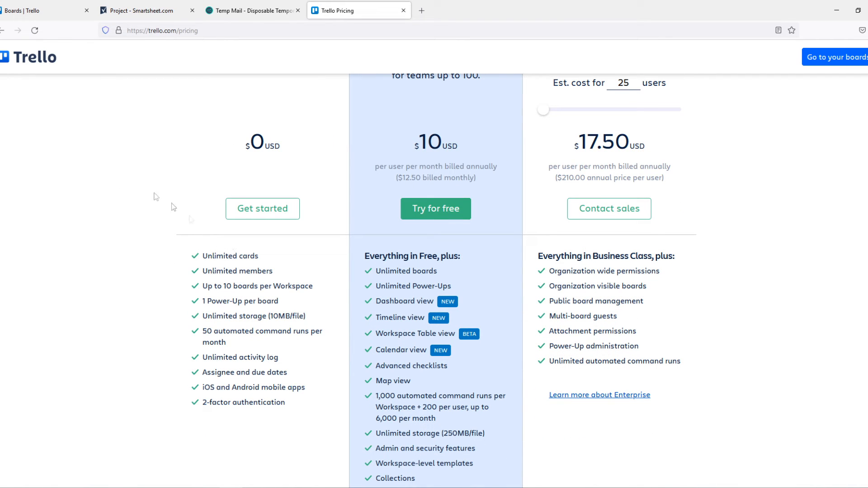
pyautogui.moveTo(177, 233)
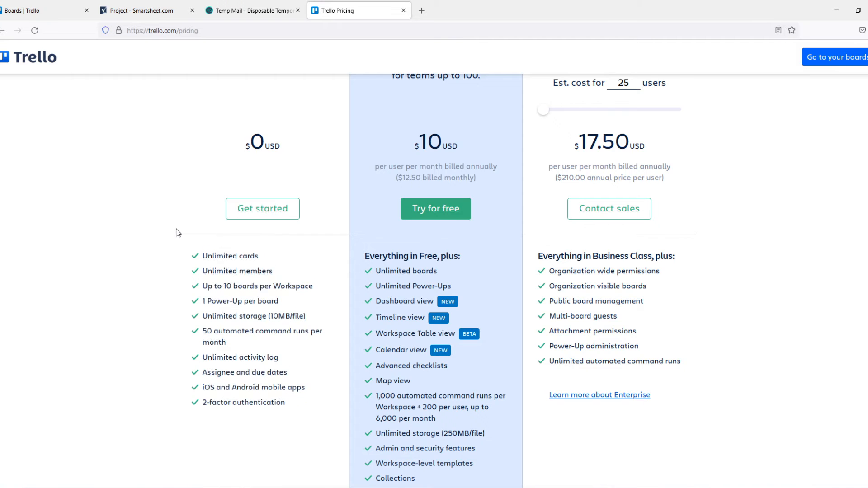
pyautogui.scroll(3)
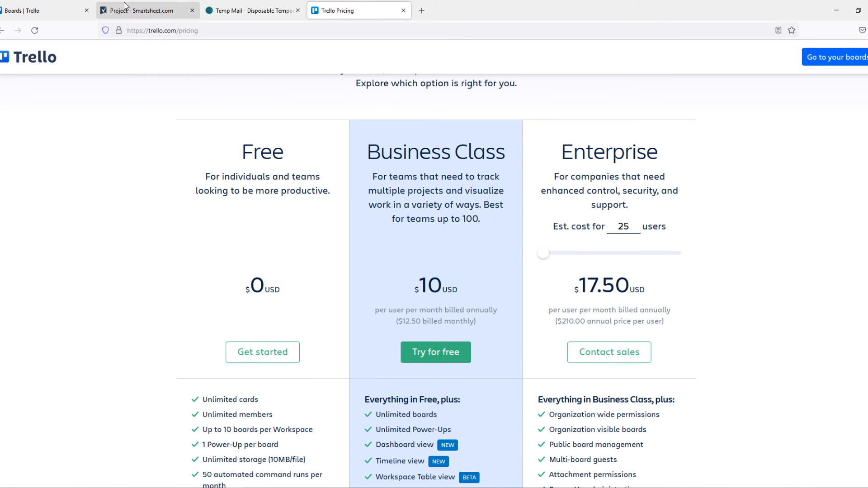
# Step: Open smartsheet.com/pricing in a new tab from the Smartsheet tab
pyautogui.click(143, 10)
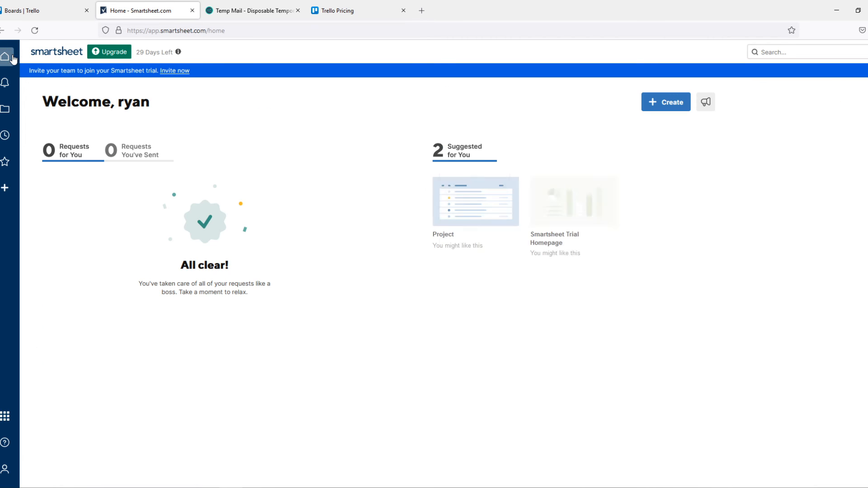
pyautogui.write('smartsheet.com/')
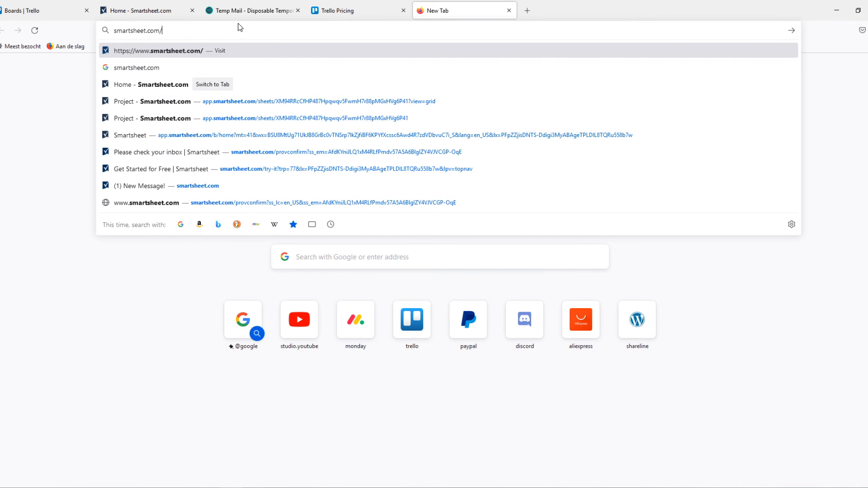
pyautogui.write('pricing')
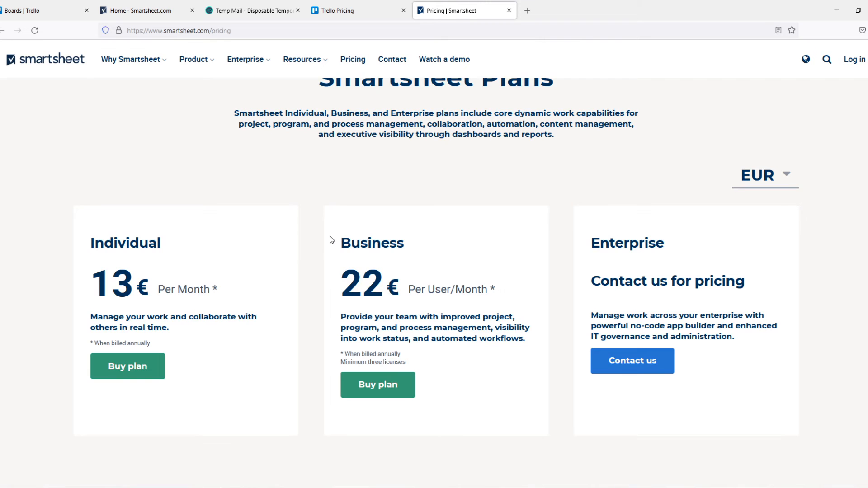
# Step: Compare the Trello and Smartsheet pricing tabs, then return to the Smartsheet home tab
pyautogui.click(359, 10)
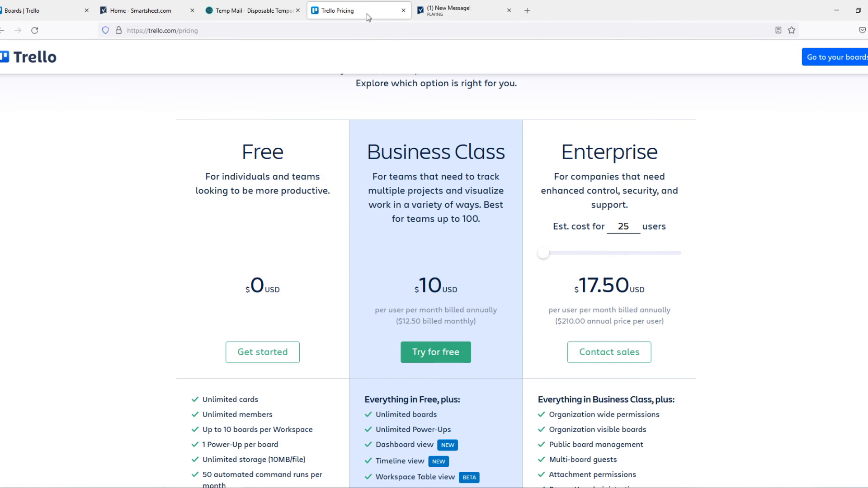
pyautogui.click(464, 10)
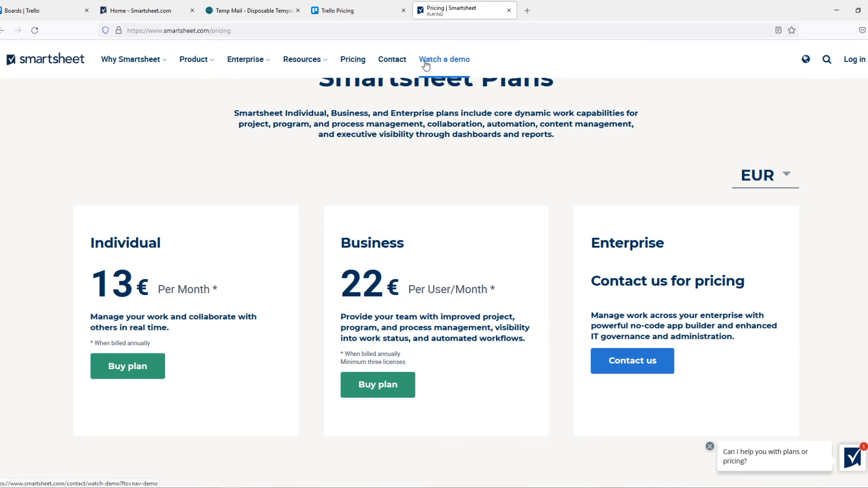
pyautogui.click(138, 10)
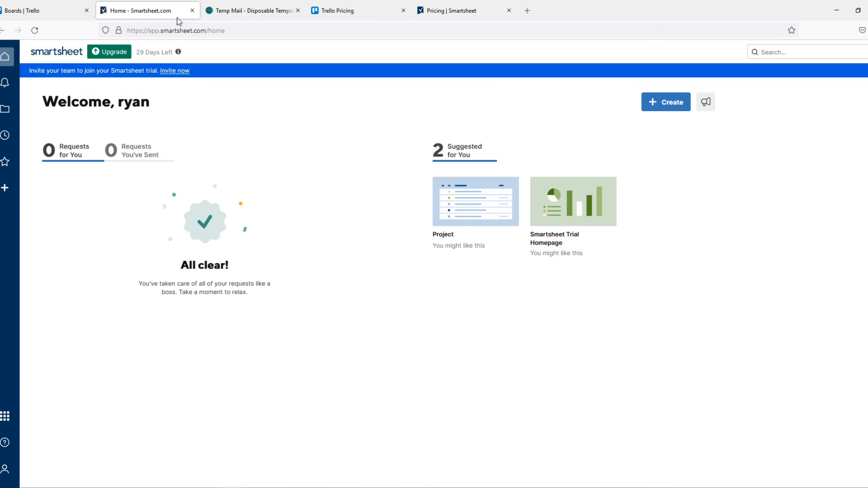
pyautogui.moveTo(6, 83)
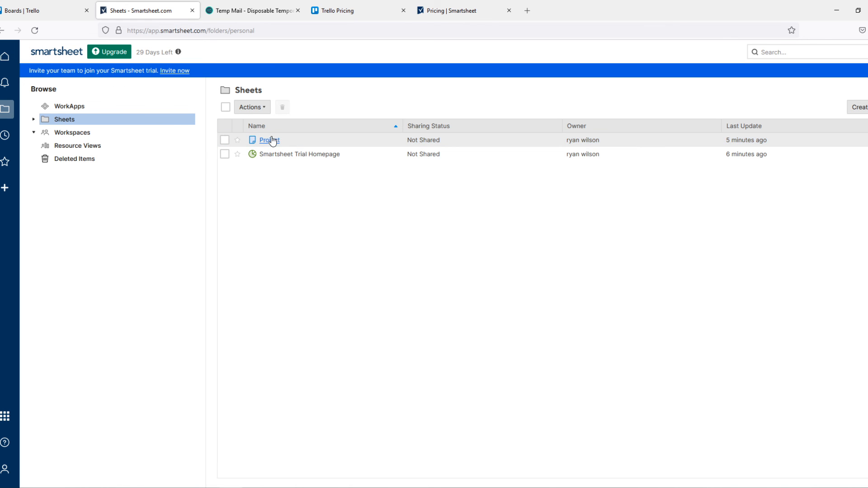
# Step: Open the Project sheet from Smartsheet's Sheets list
pyautogui.click(270, 140)
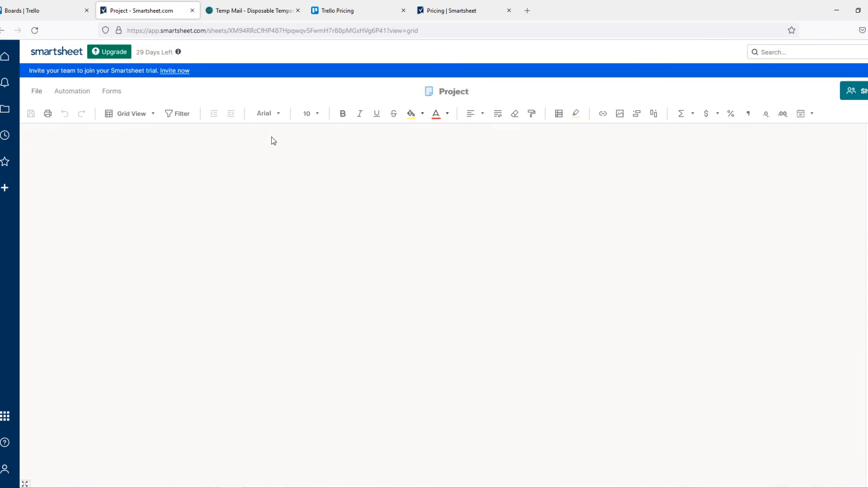